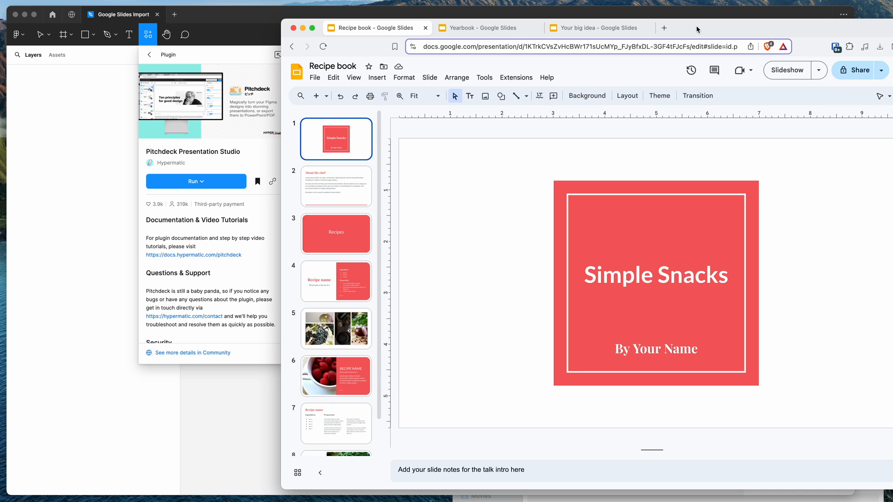
mouse_move(255, 22)
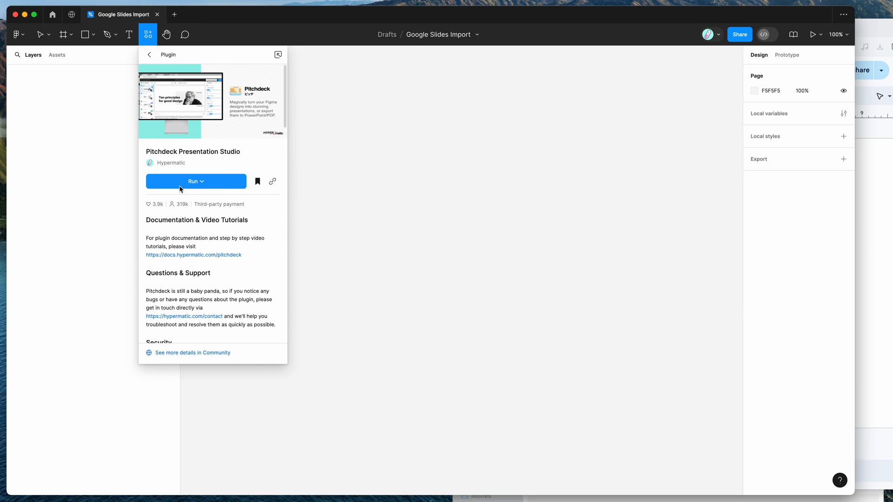
mouse_move(247, 187)
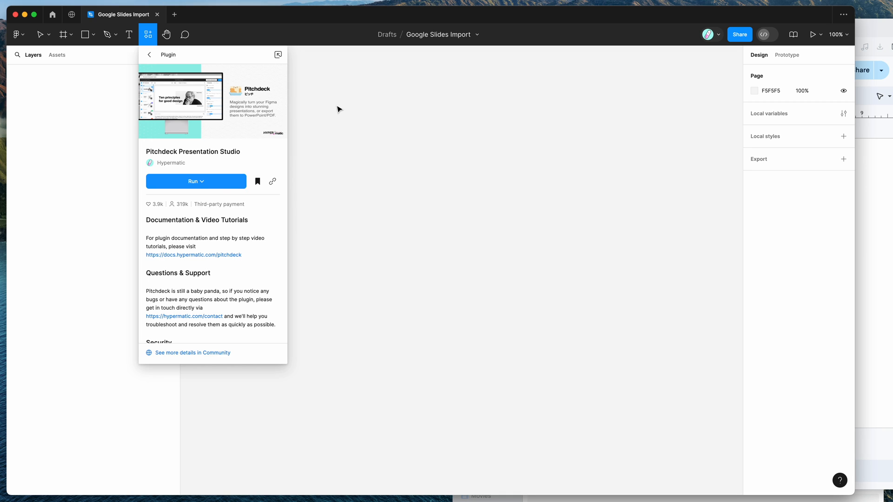
Launch the Pitchdeck Presentation Studio plugin from the canvas context menu
right_click(366, 163)
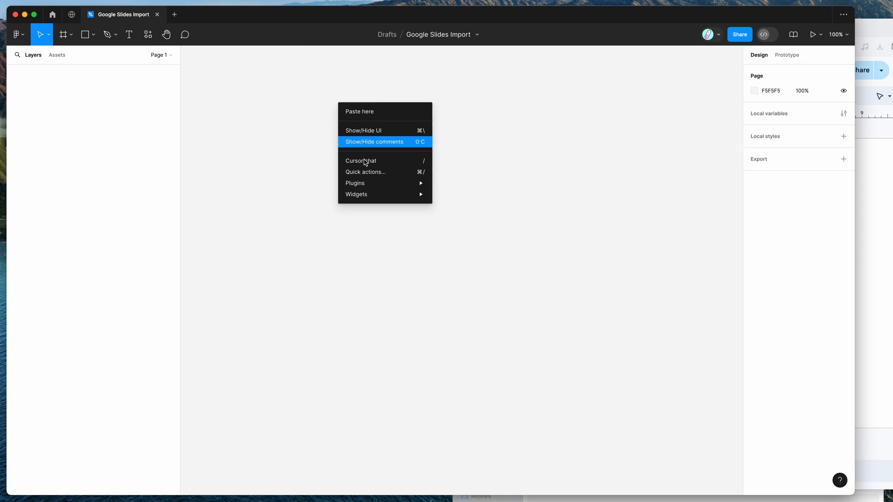
mouse_move(355, 183)
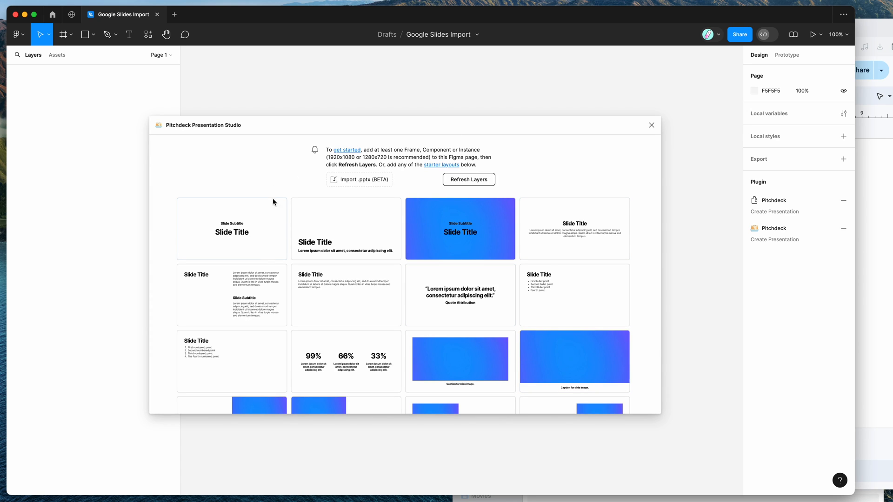
mouse_move(463, 108)
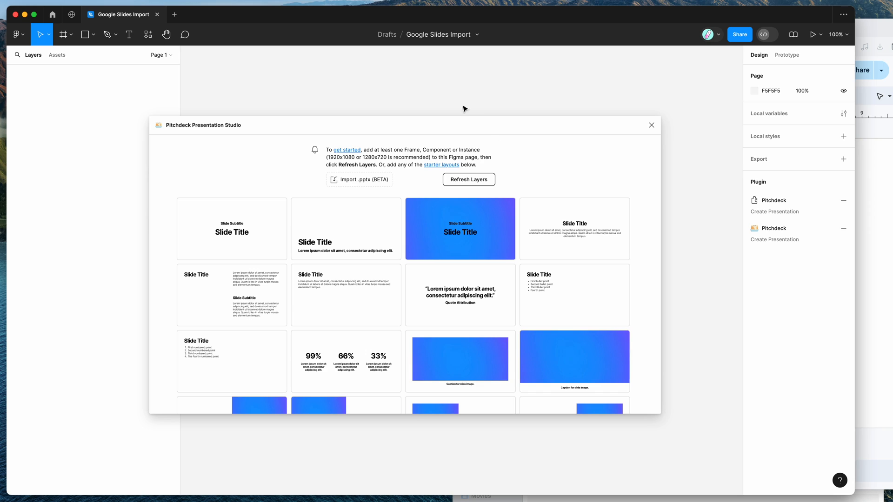
mouse_move(342, 95)
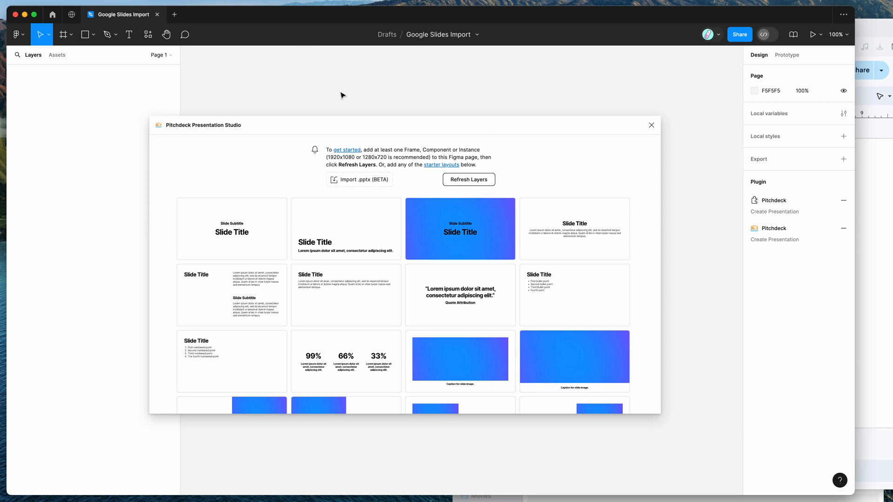
mouse_move(263, 181)
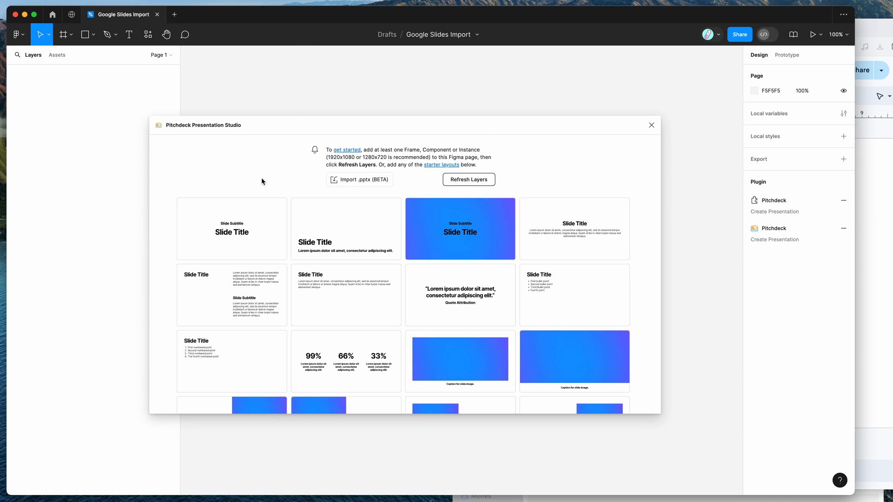
mouse_move(456, 237)
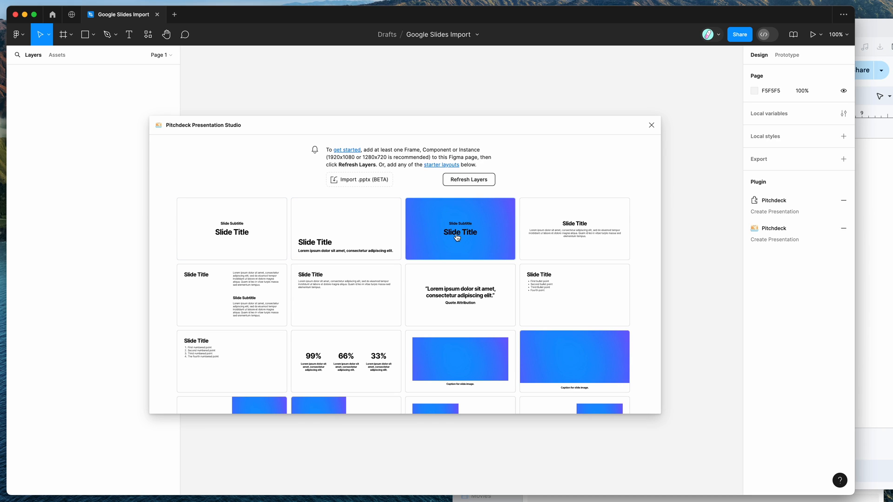
mouse_move(420, 160)
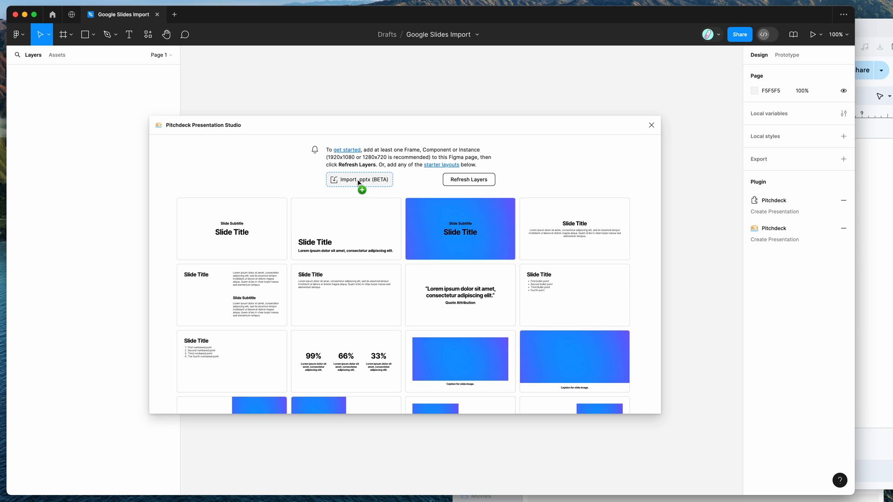
mouse_move(609, 164)
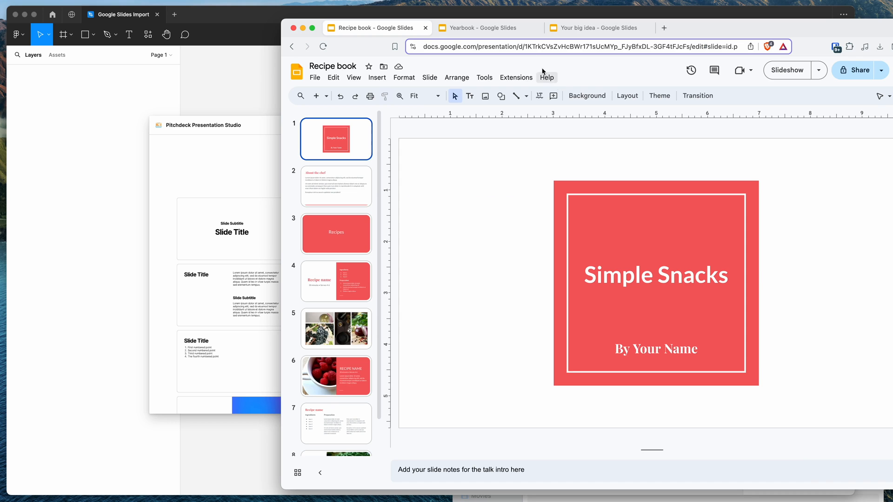
Check the Your big idea and Yearbook decks, then start downloading Recipe book as .pptx
click(594, 28)
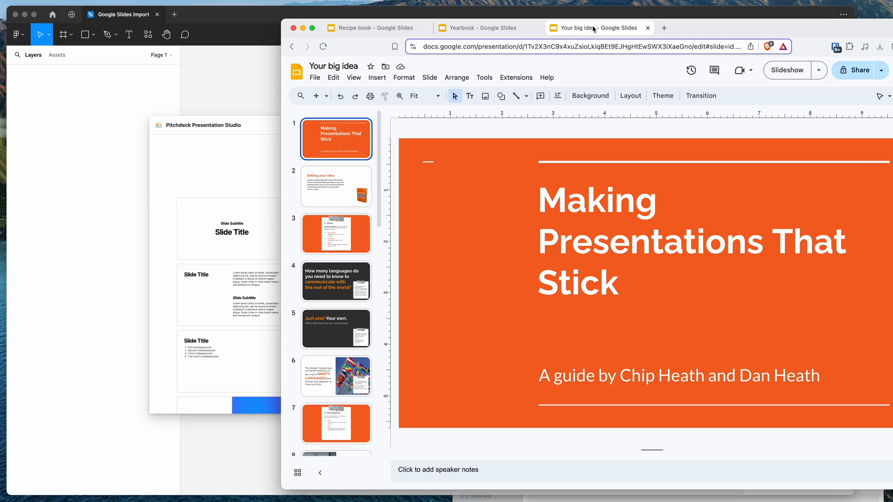
click(482, 28)
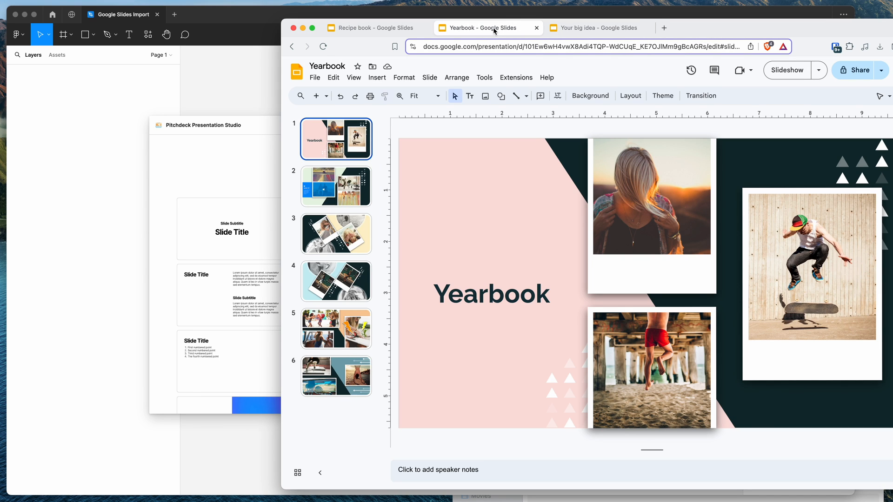
click(371, 28)
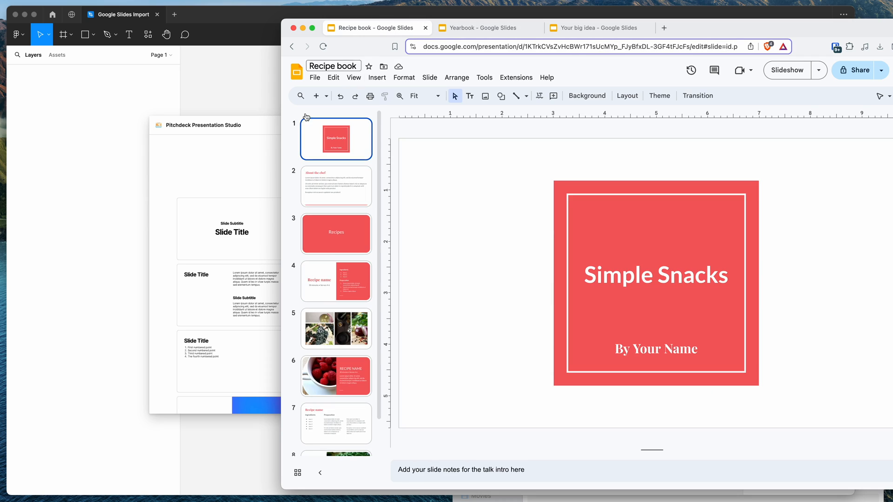
mouse_move(261, 152)
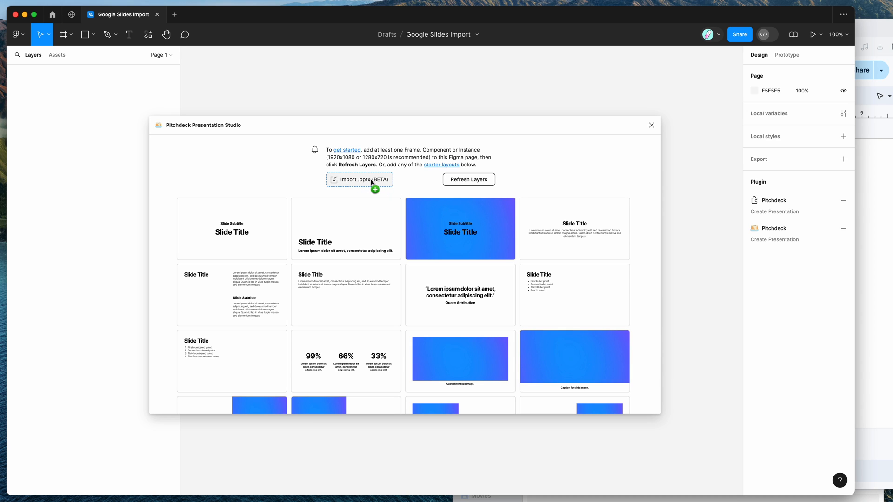
mouse_move(361, 180)
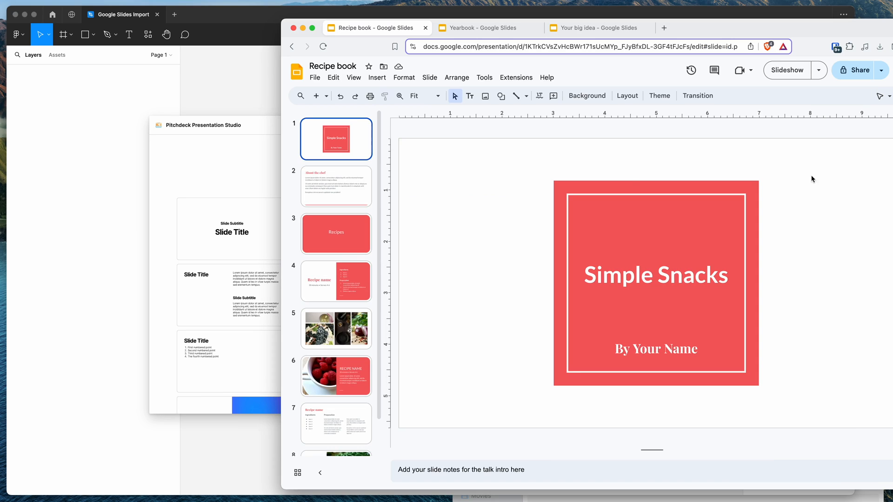
mouse_move(454, 165)
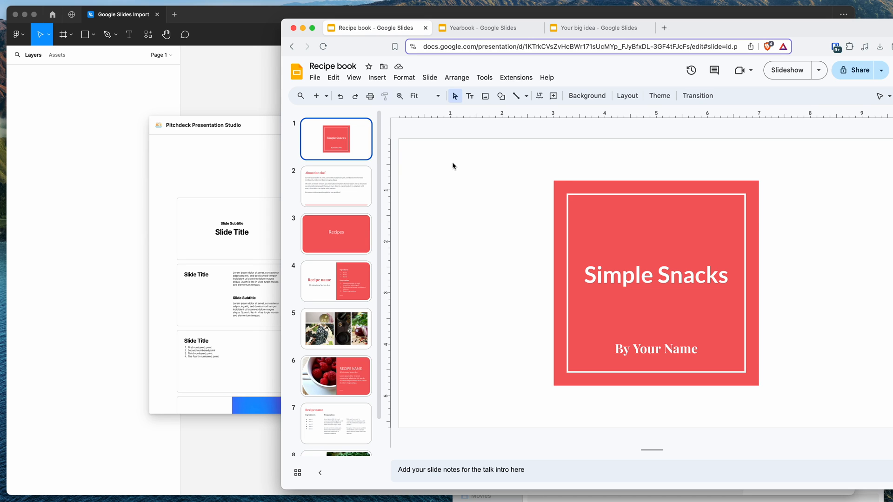
click(314, 78)
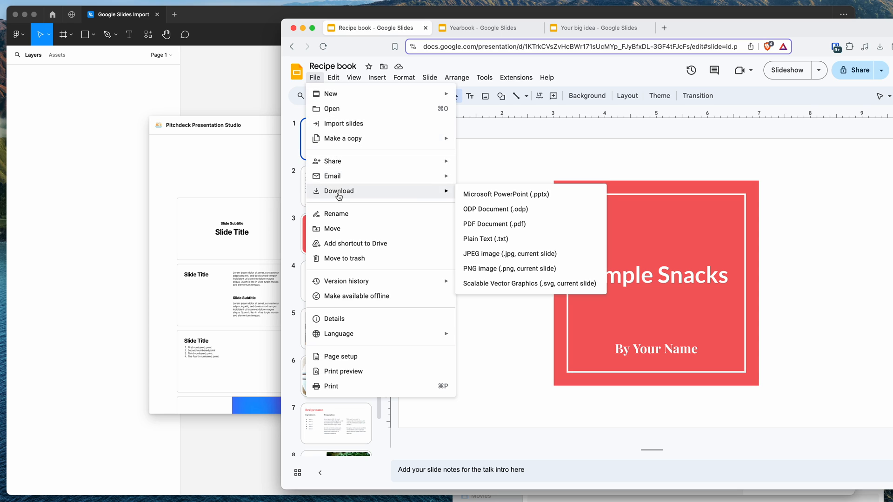
mouse_move(401, 197)
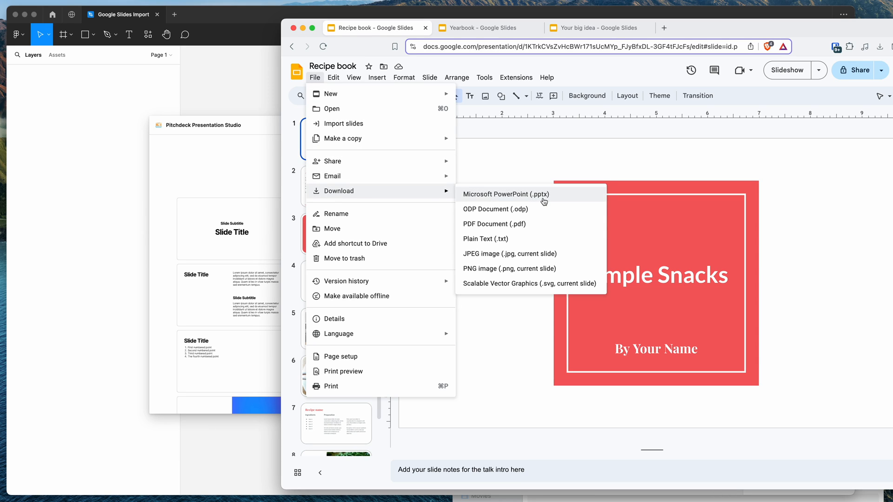
mouse_move(519, 196)
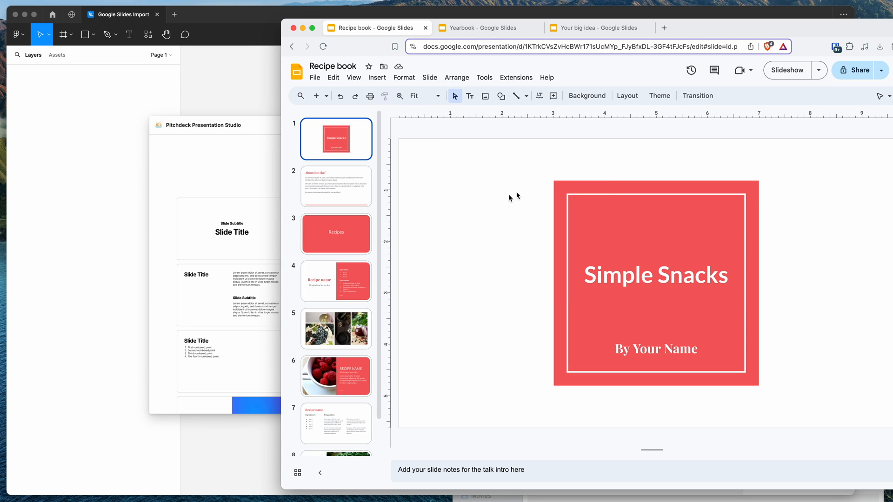
mouse_move(581, 146)
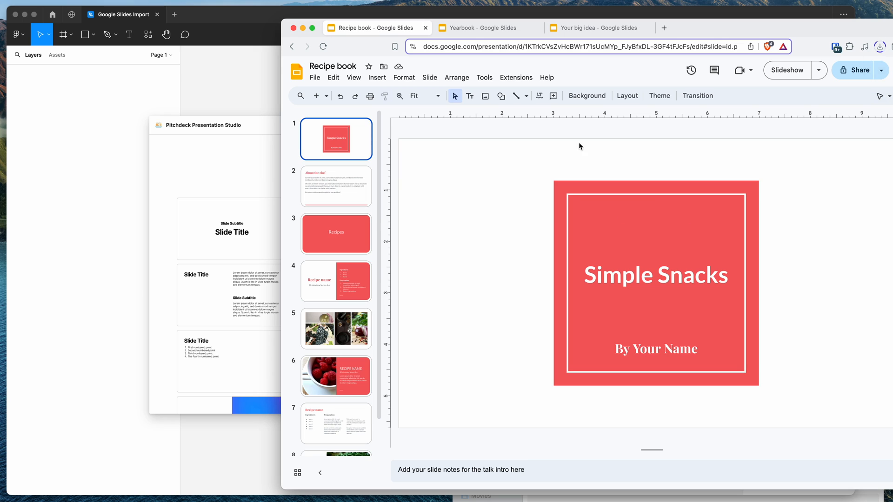
Drop Recipe book.pptx from the Desktop onto Pitchdeck's Import .pptx (BETA) and import it
click(880, 46)
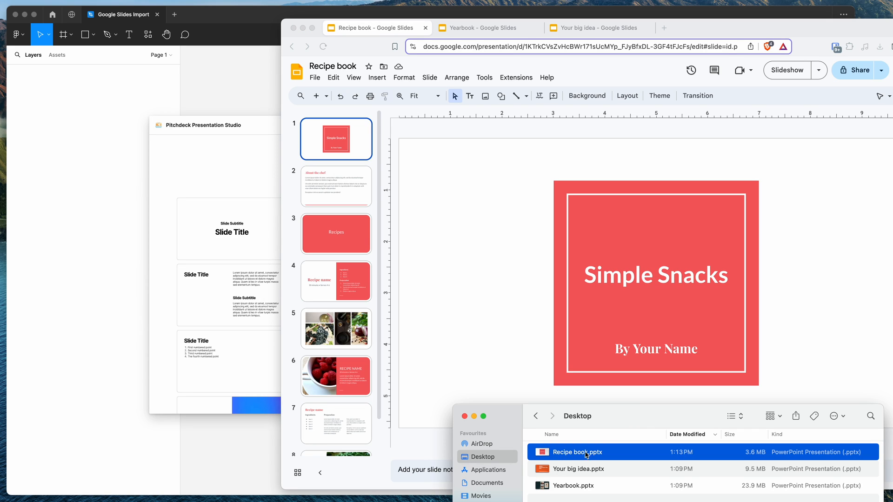
mouse_move(348, 156)
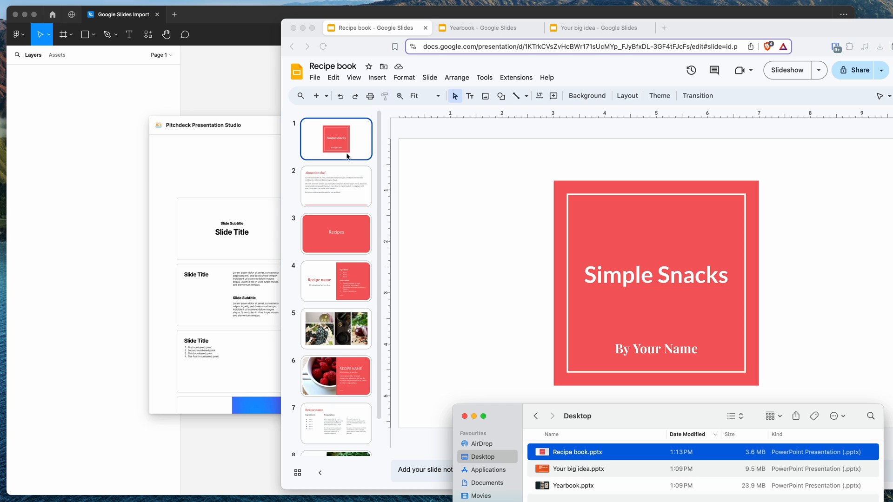
mouse_move(567, 446)
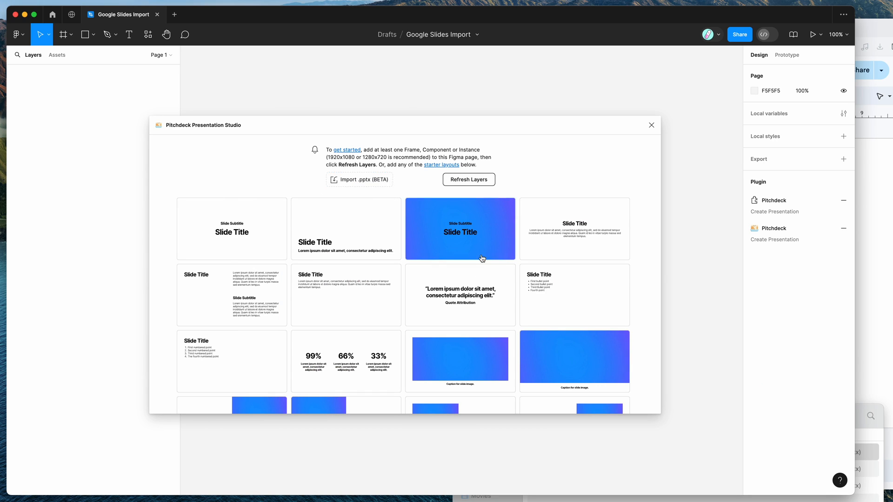
click(359, 180)
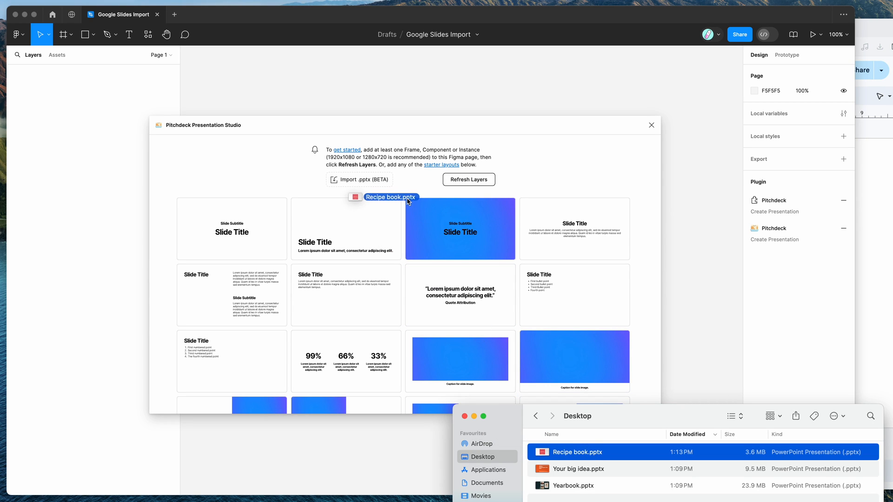
drag(390, 197, 350, 180)
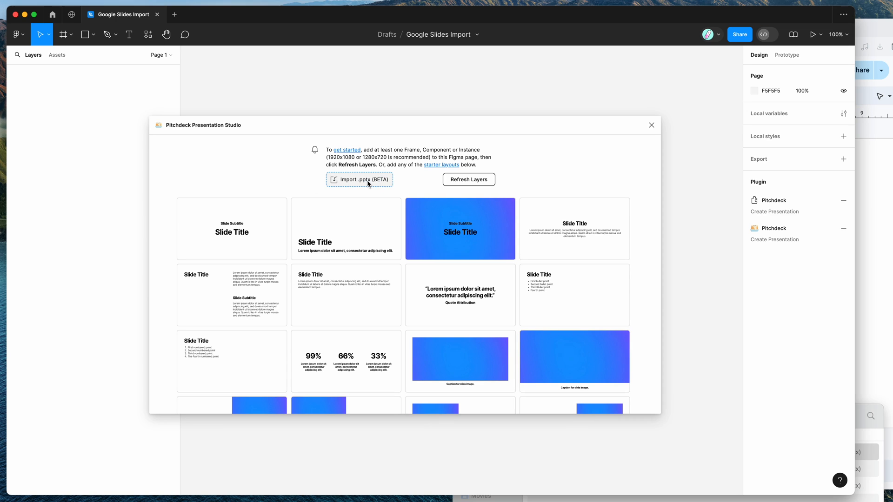
click(359, 180)
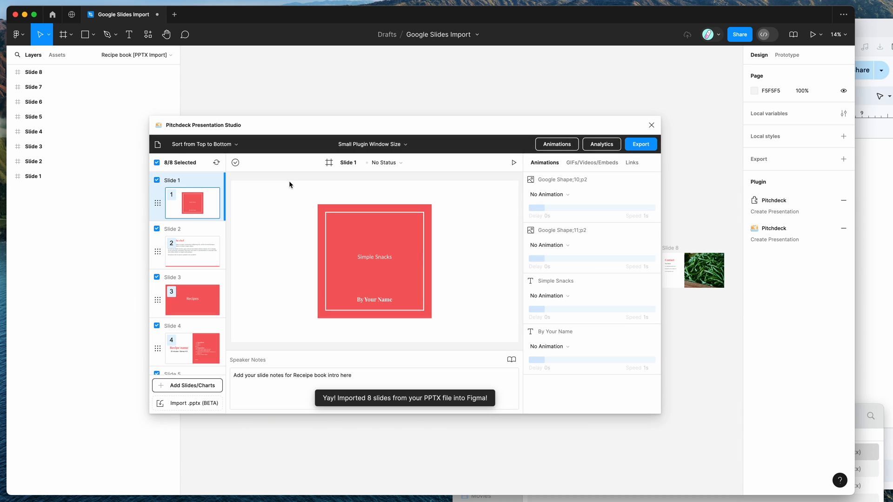
Compare the imported slides with the original Recipe book deck and select Slide 8's green beans photo
click(33, 177)
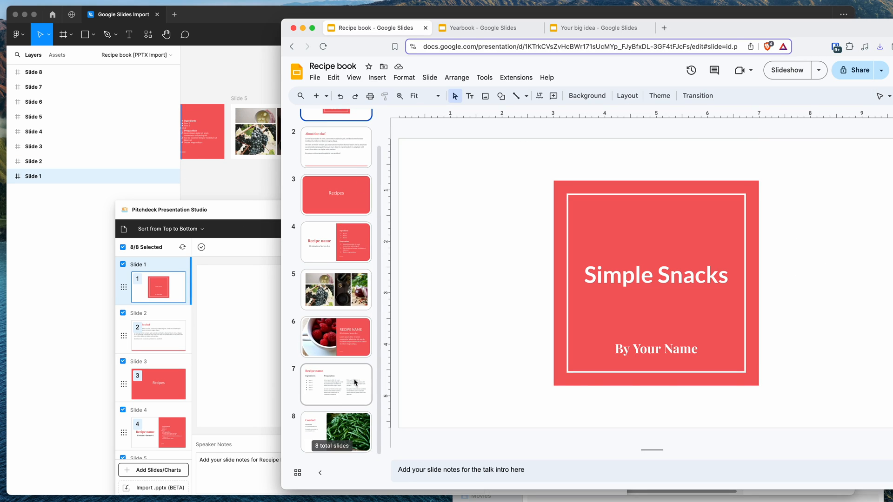
click(336, 337)
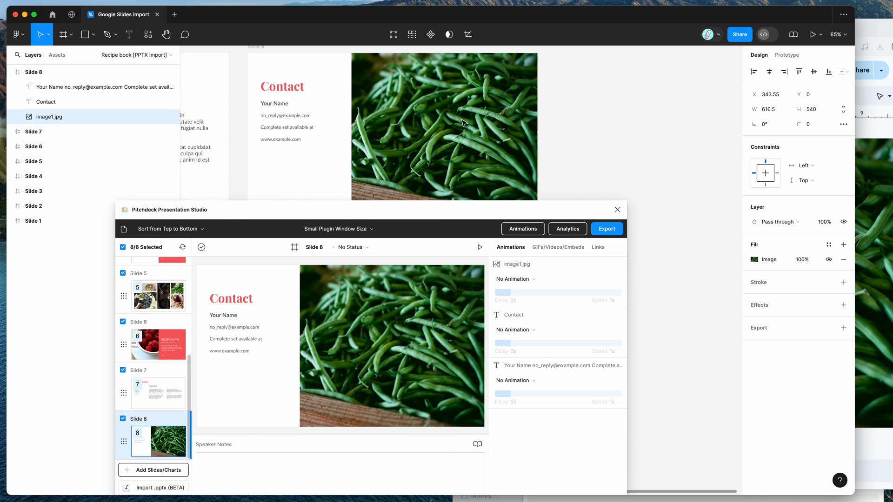
click(48, 118)
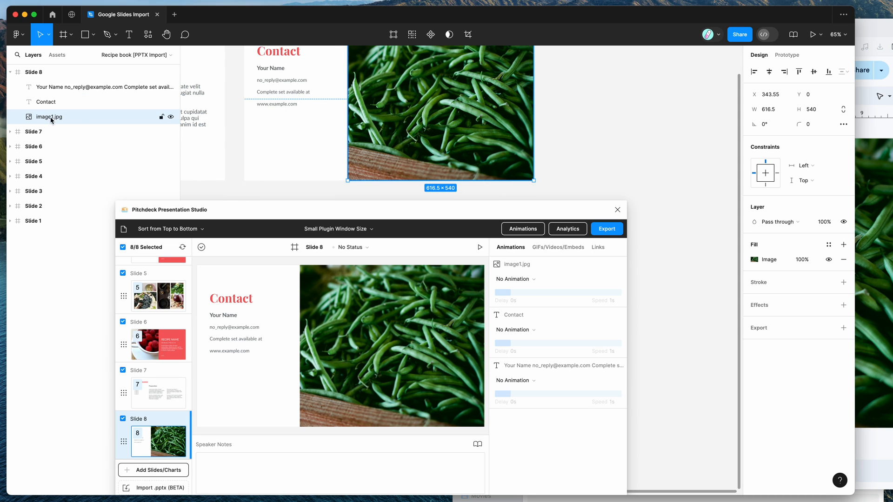
Shrink and reposition the green beans photo on Slide 8, then inspect it up close
drag(347, 181, 408, 126)
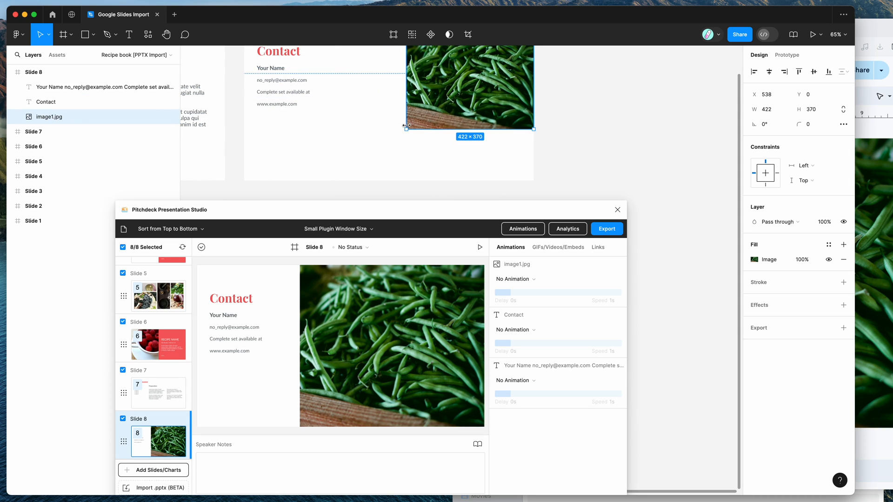
drag(470, 85, 464, 114)
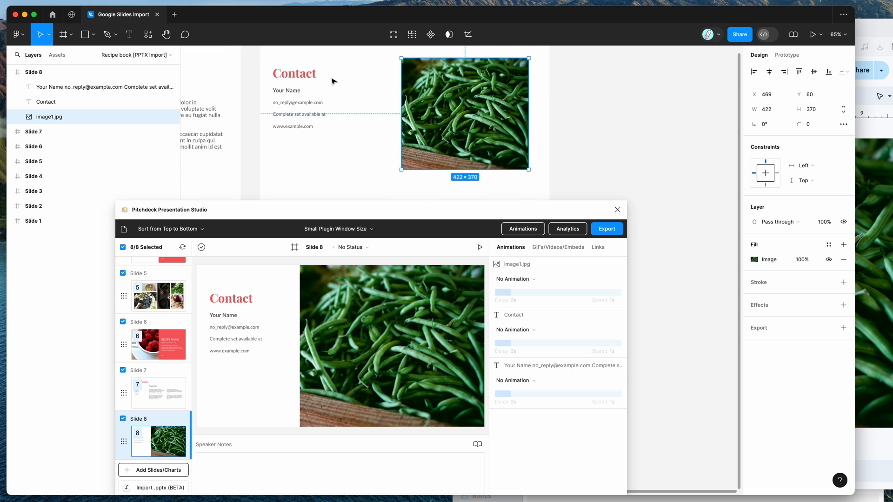
double_click(294, 73)
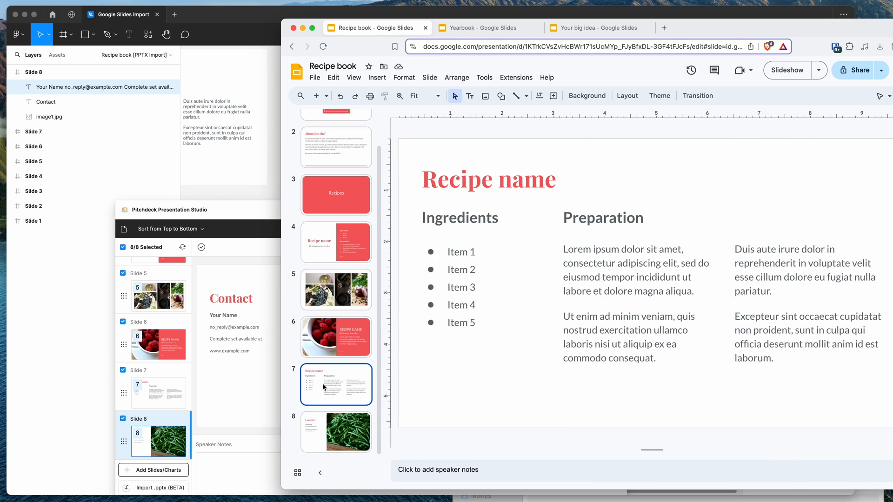
click(336, 242)
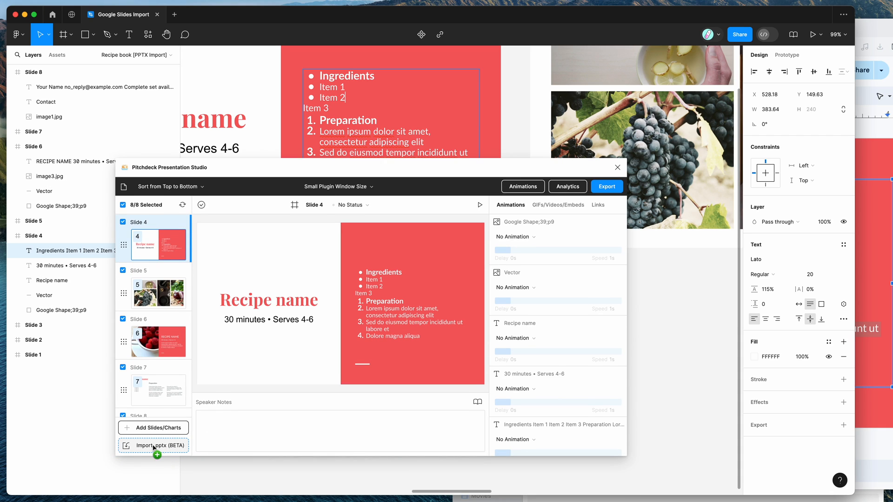
mouse_move(154, 446)
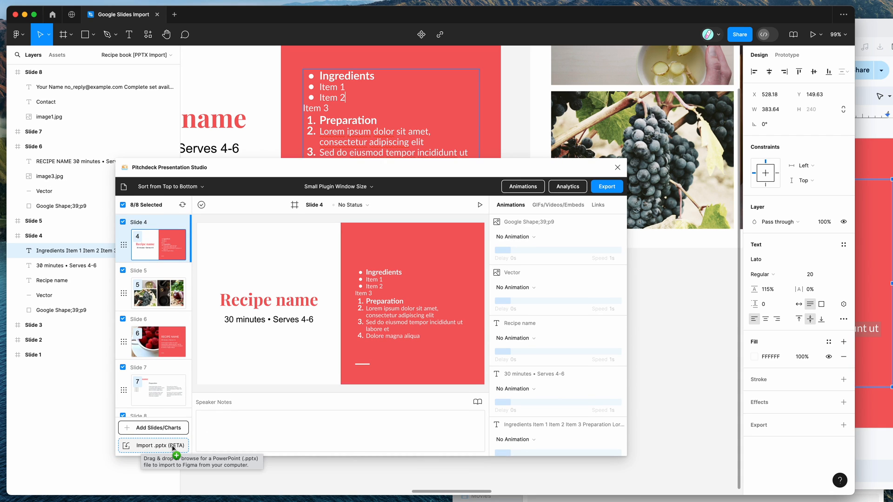
mouse_move(171, 450)
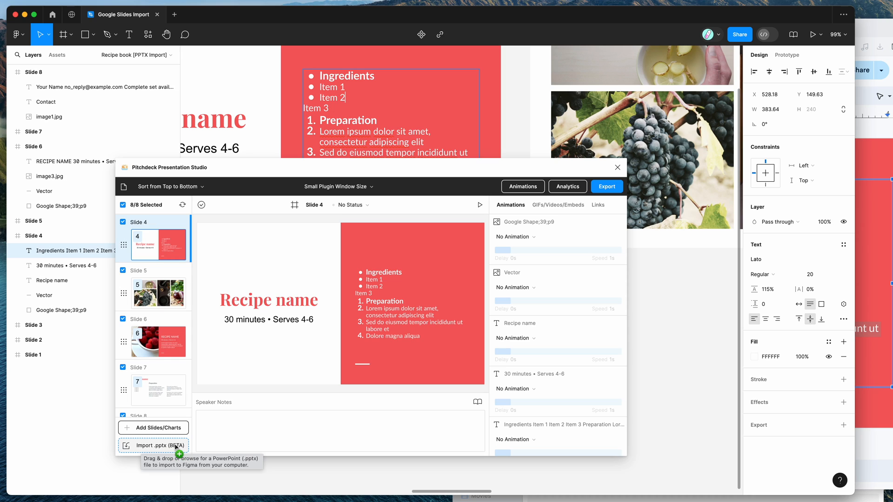
mouse_move(233, 406)
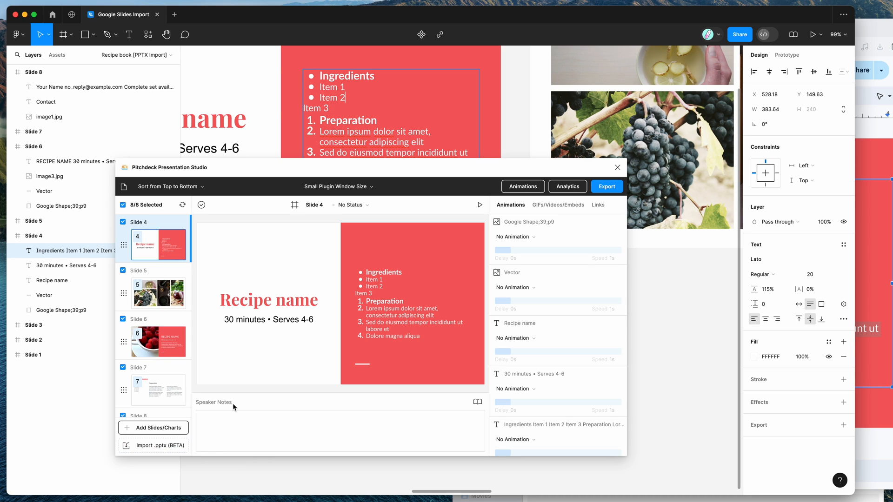
mouse_move(433, 268)
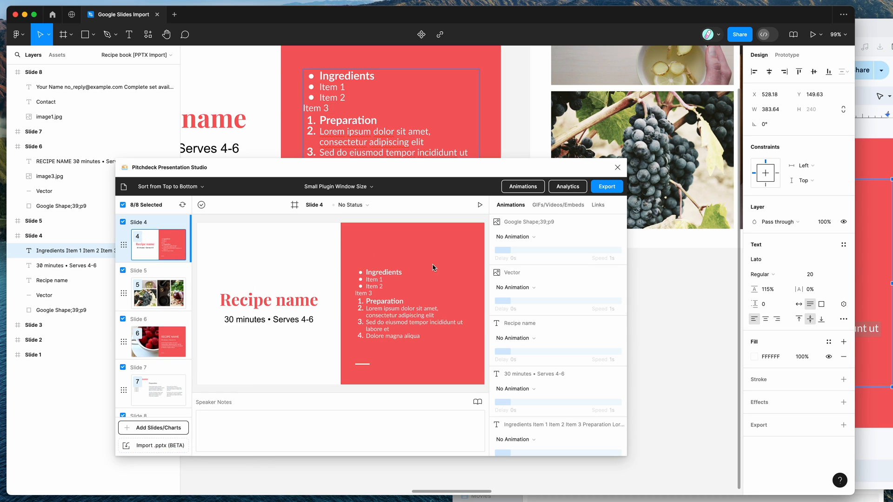
mouse_move(263, 173)
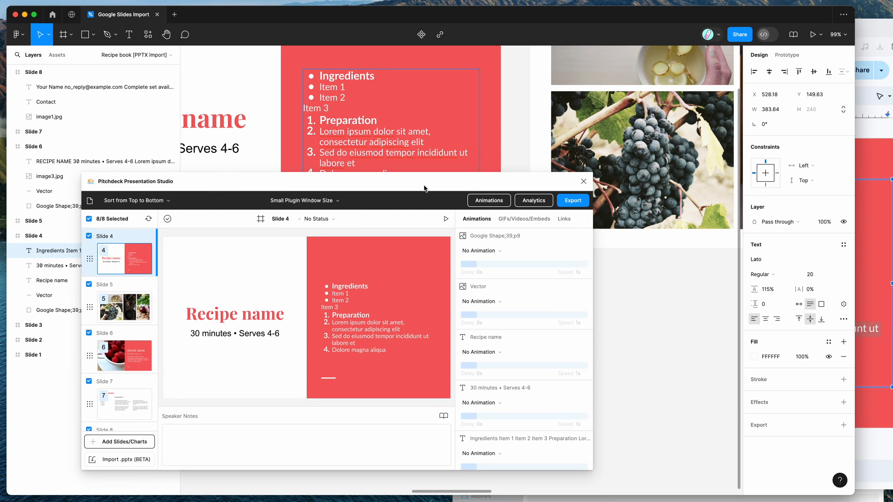
Drag Yearbook.pptx from the Desktop onto Pitchdeck's import drop area to create the Yearbook page
drag(424, 188, 407, 179)
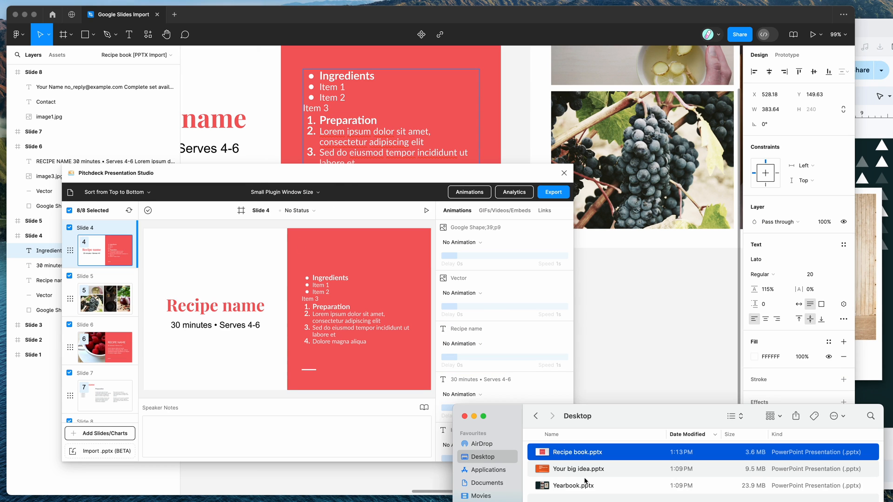
click(573, 486)
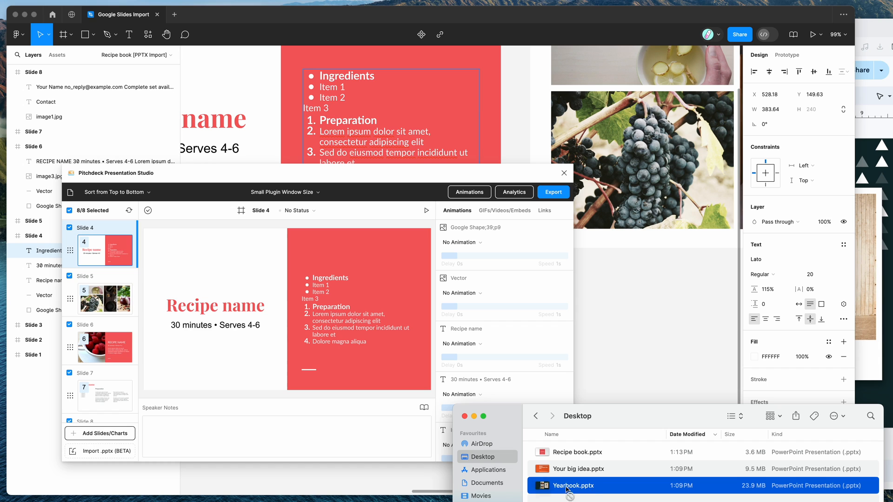
drag(572, 486, 102, 451)
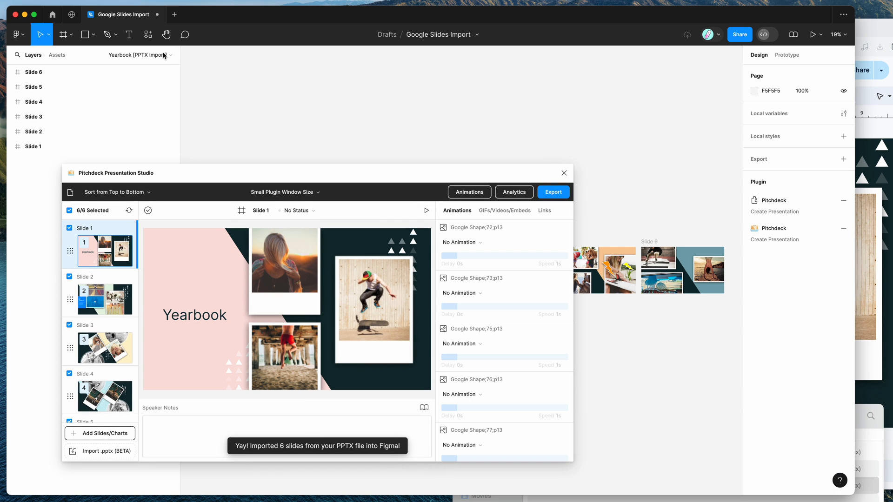
Show the file's pages list with Recipe book and Yearbook [PPTX Import] pages
click(139, 55)
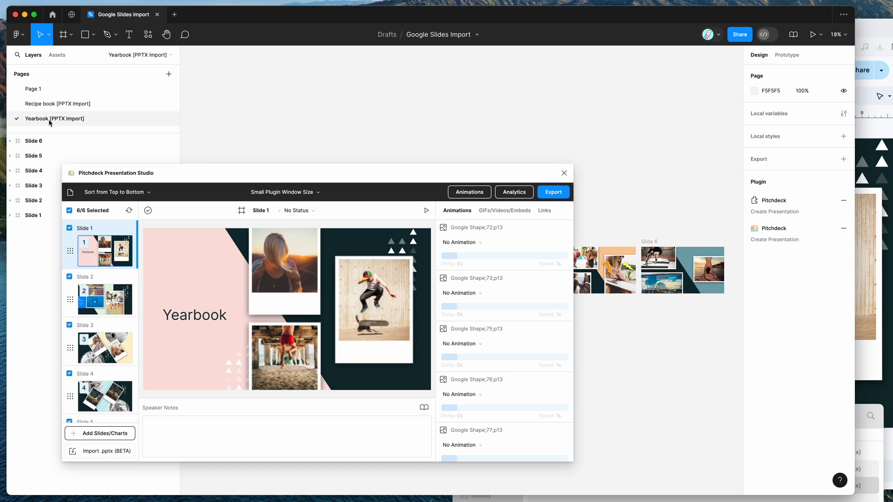
mouse_move(33, 125)
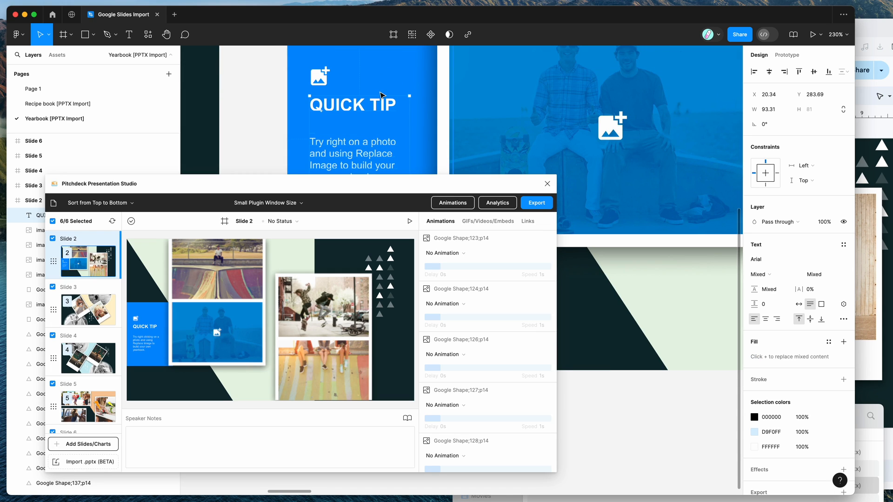
click(319, 77)
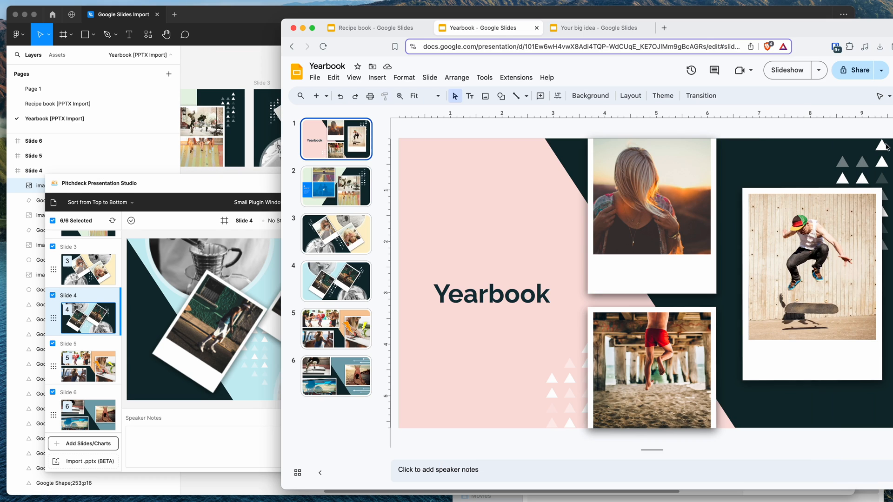
Bring up the Your big idea deck in Google Slides and scroll its thumbnails
click(598, 28)
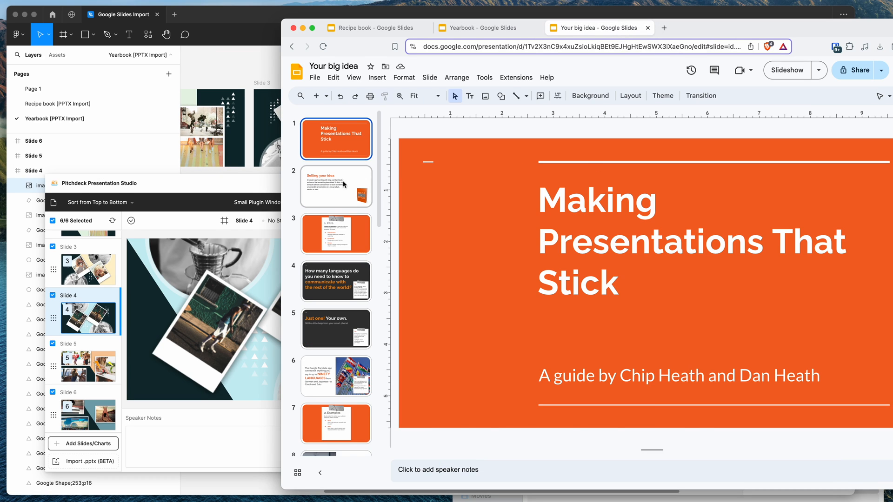
scroll(down, 3)
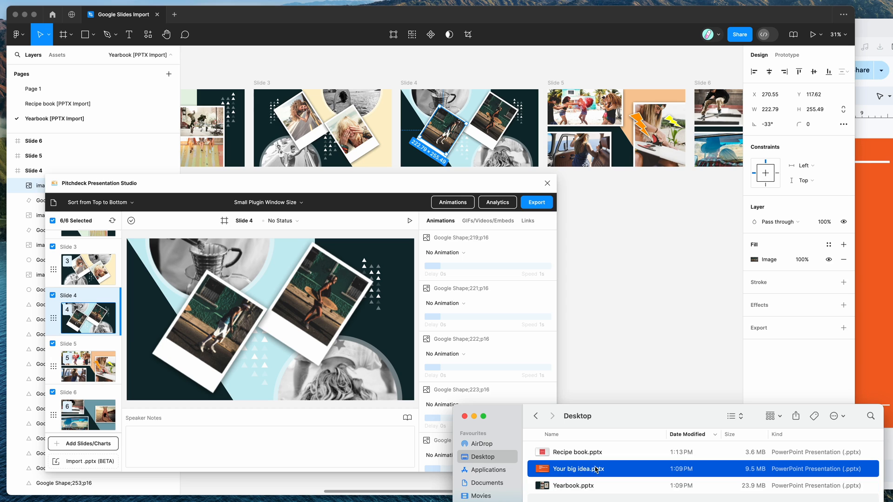
mouse_move(562, 471)
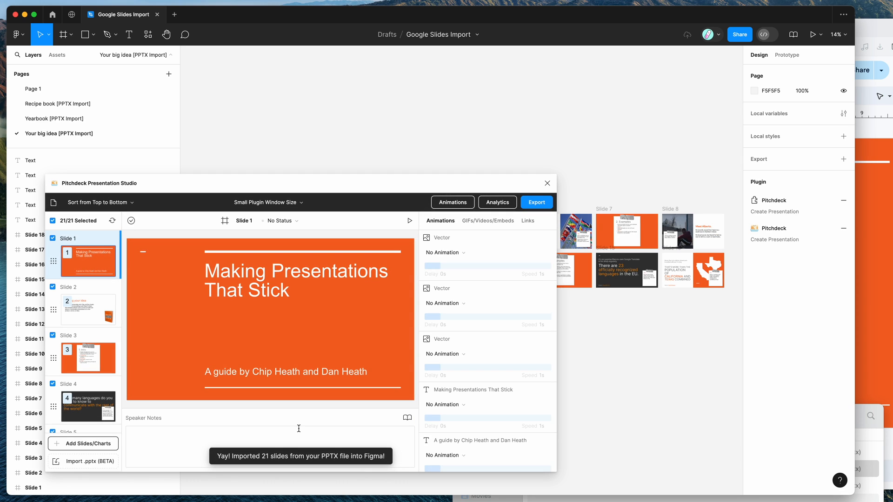
mouse_move(365, 187)
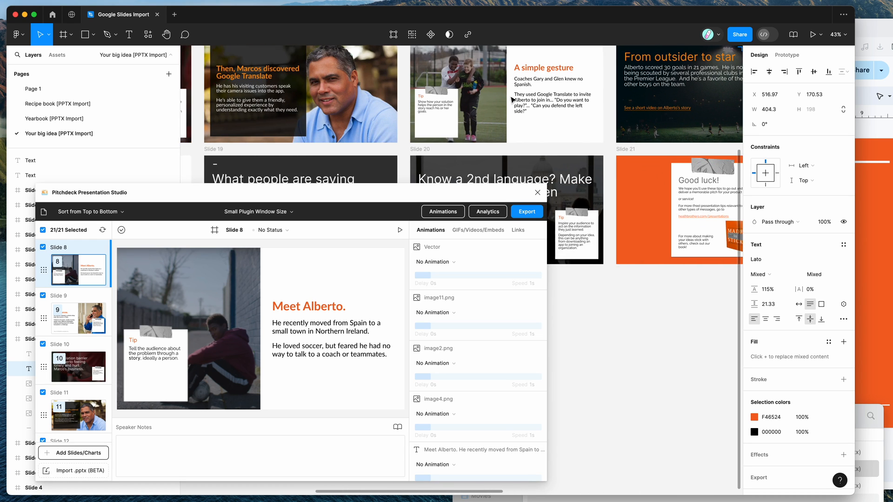
Scroll the canvas to inspect the imported Your big idea slide frames
scroll(down, 3)
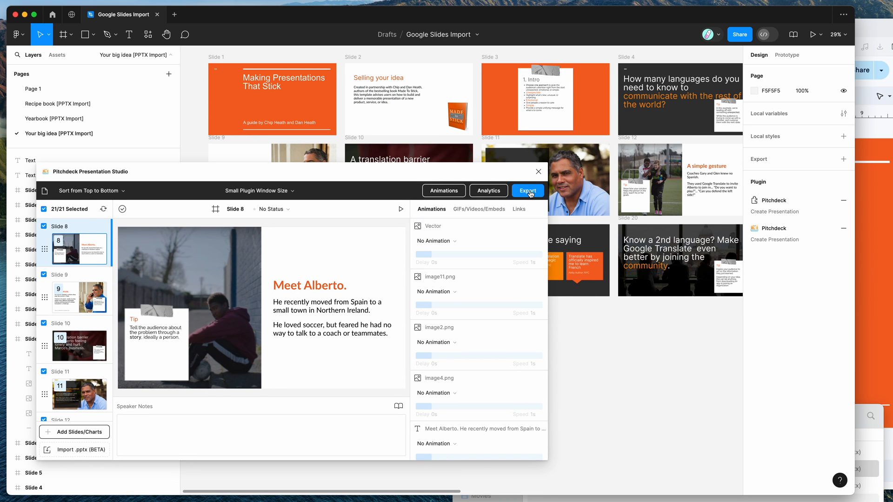
mouse_move(513, 193)
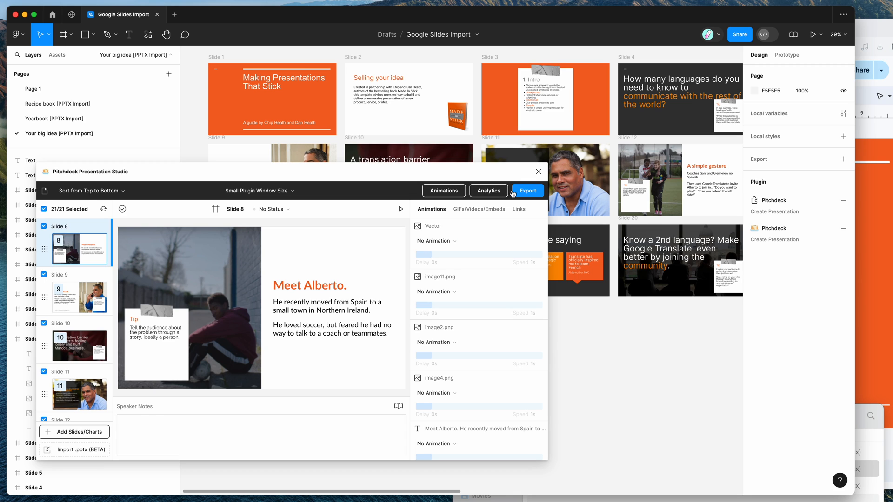
mouse_move(527, 196)
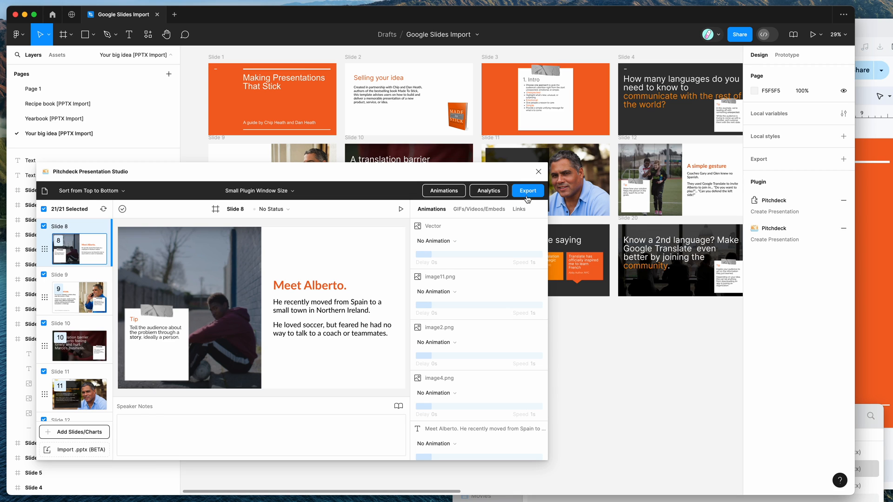
click(528, 191)
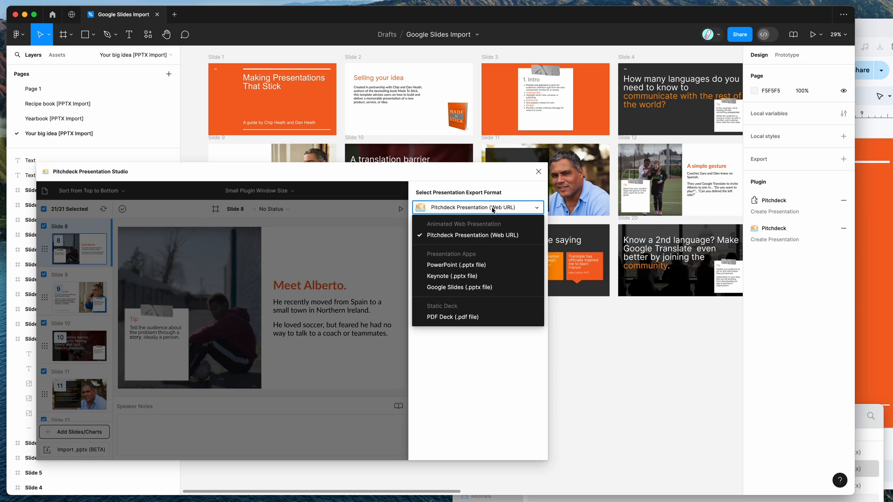
mouse_move(449, 271)
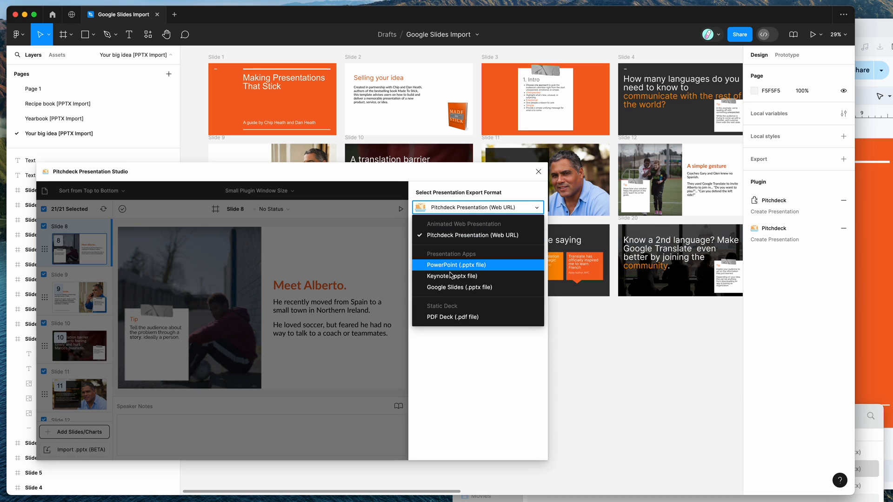
mouse_move(444, 288)
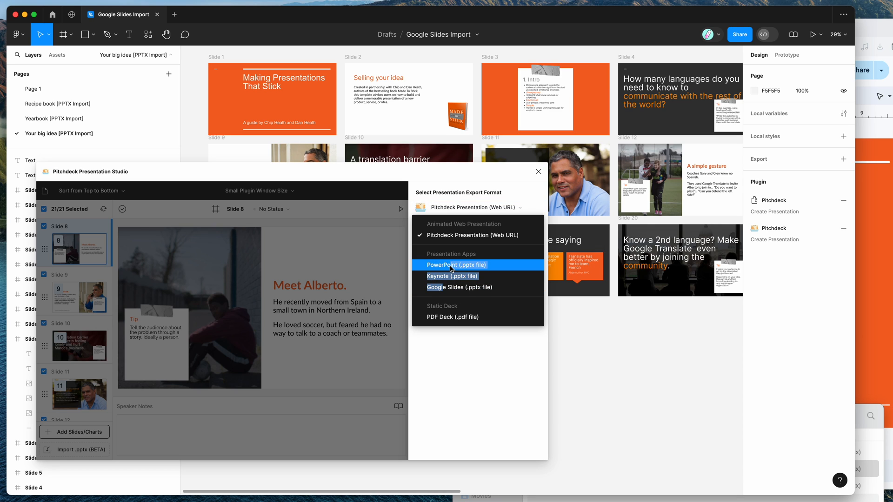
click(456, 264)
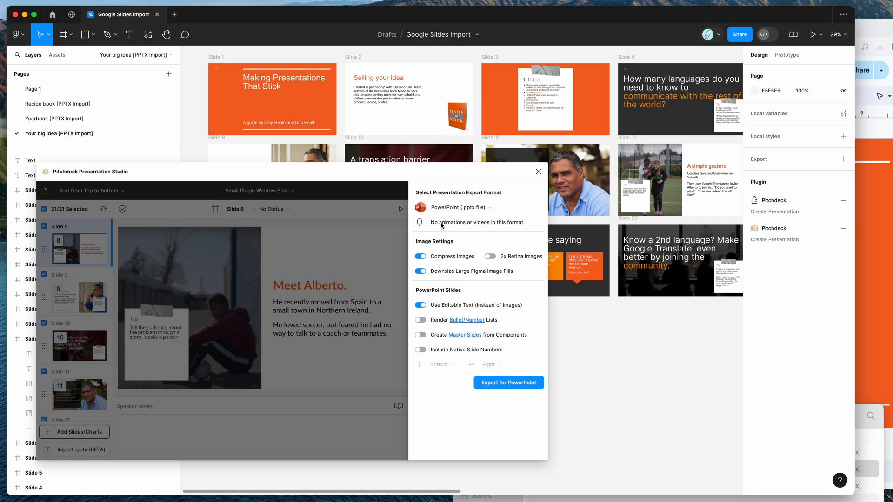
mouse_move(358, 235)
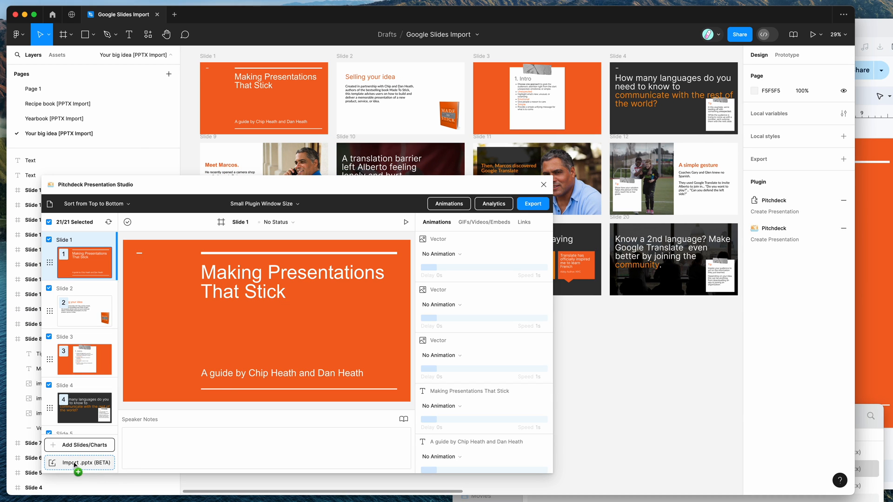
mouse_move(82, 463)
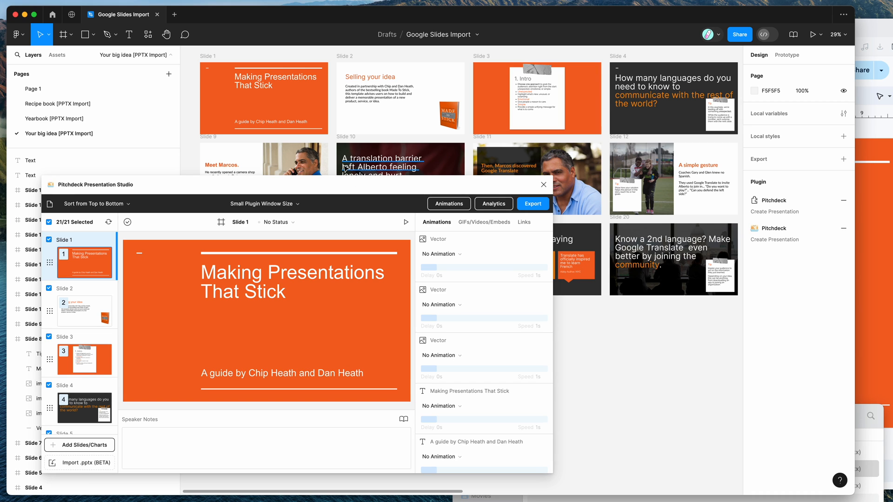
Zoom out to see all 21 slide frames, then preview Slide 12, A simple gesture, in Pitchdeck
scroll(down, 3)
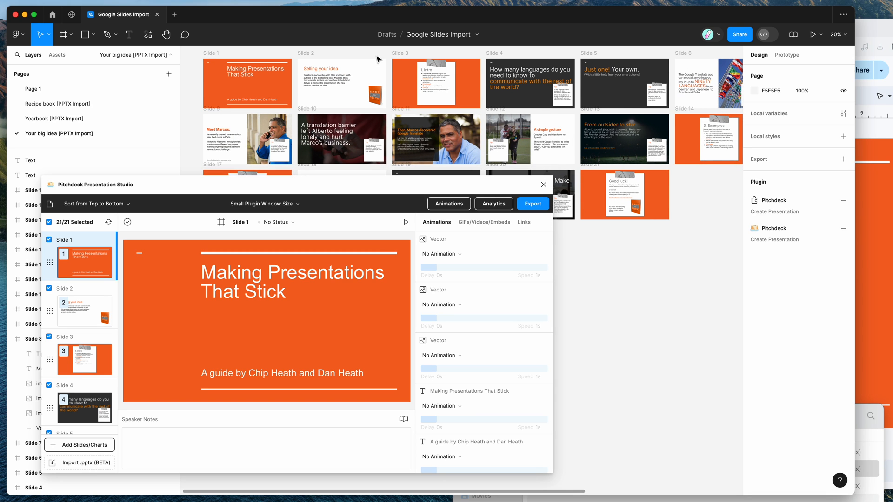
drag(392, 184, 373, 191)
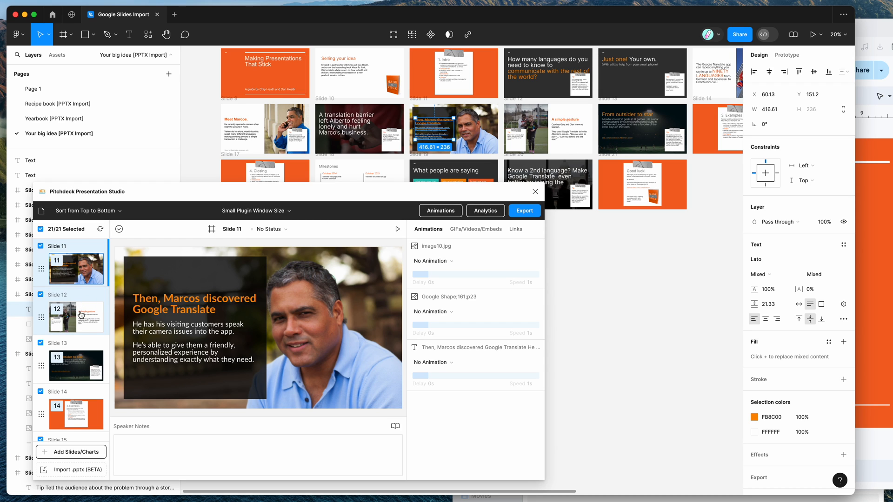
click(76, 317)
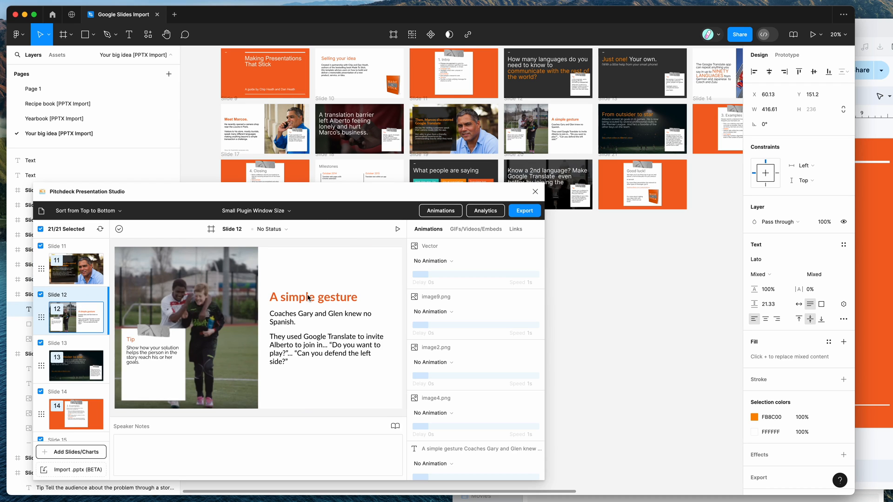